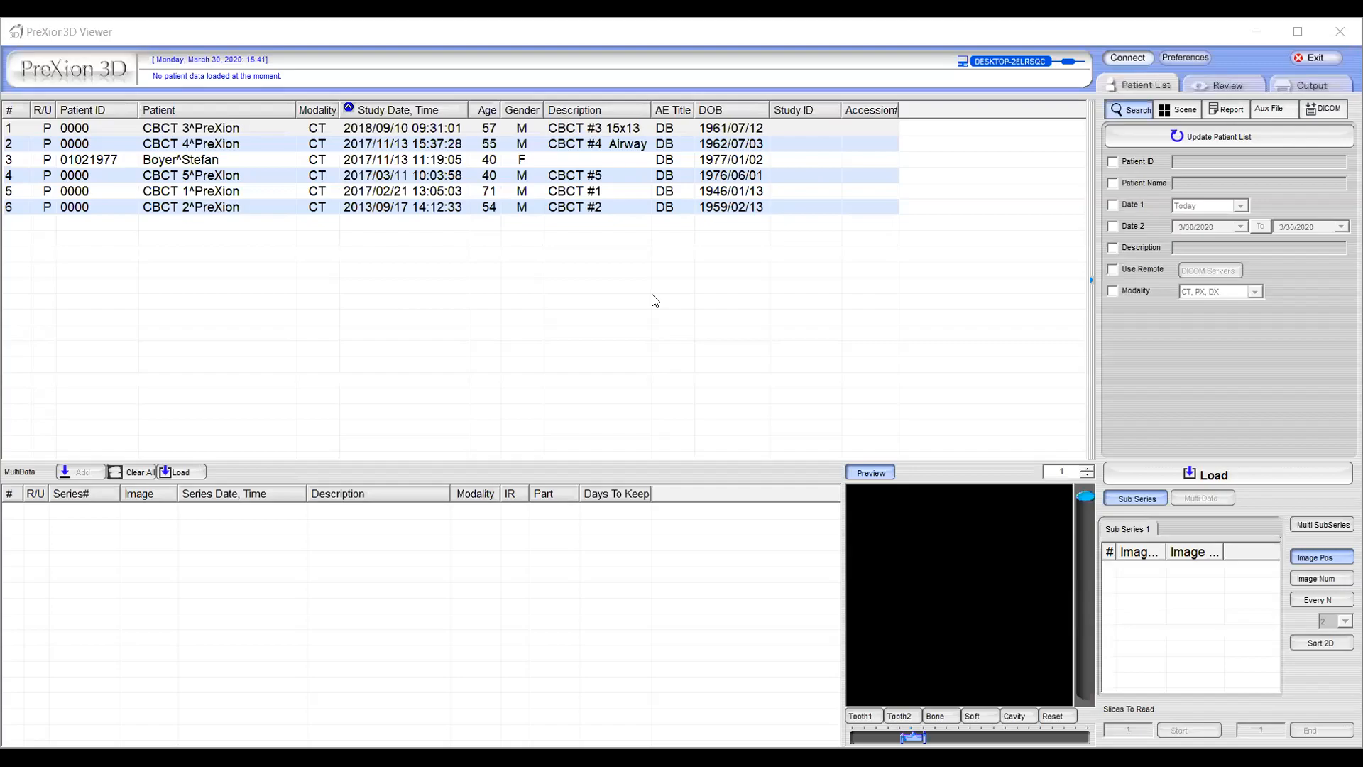
{"action": "mouse_move", "coordinate": [647, 295]}
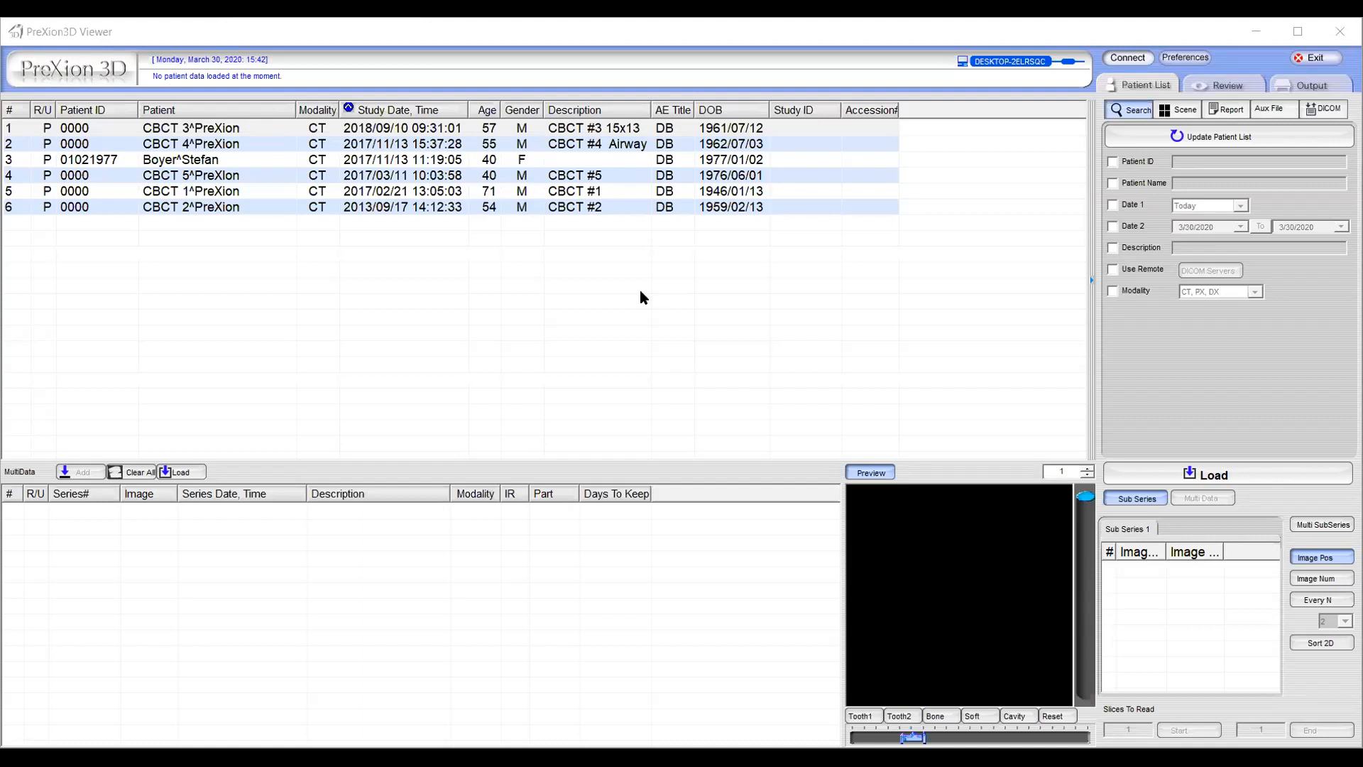
{"action": "mouse_move", "coordinate": [640, 300]}
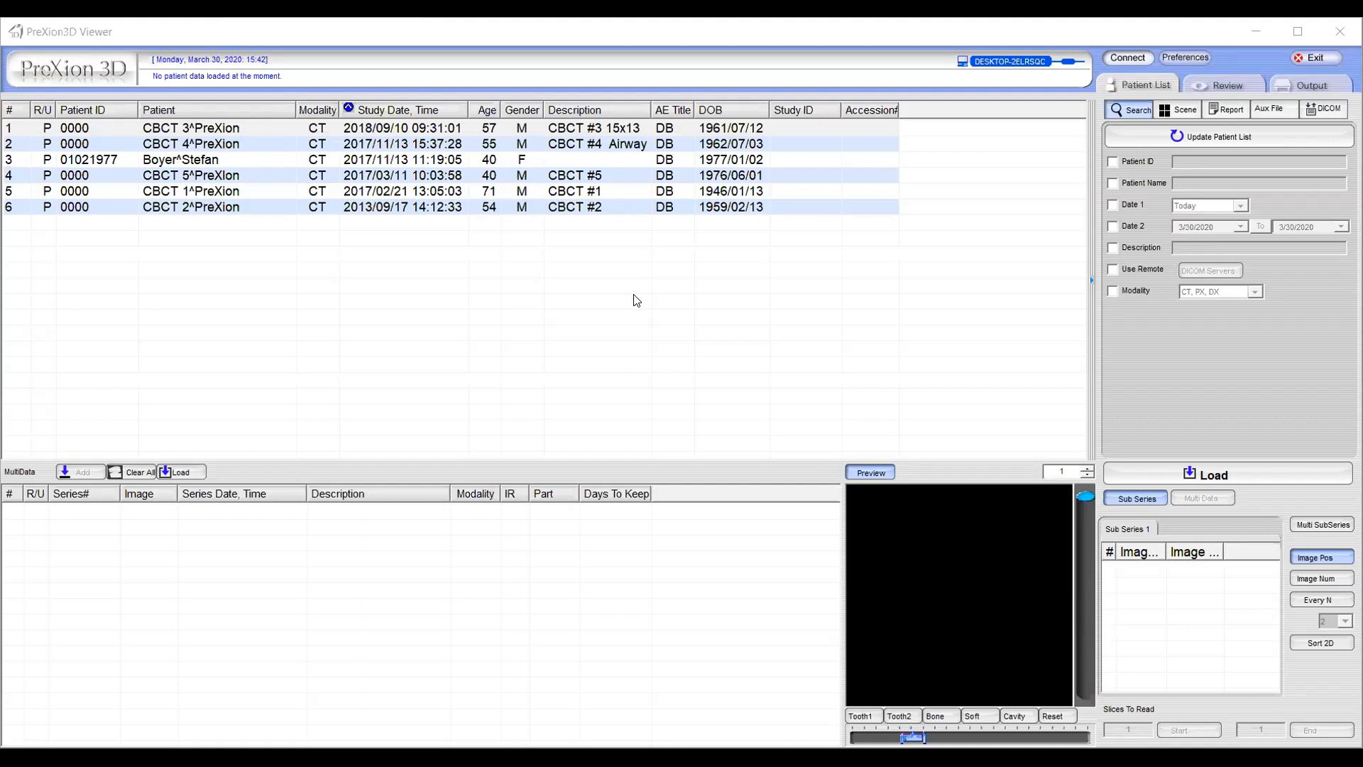
{"action": "mouse_move", "coordinate": [107, 33]}
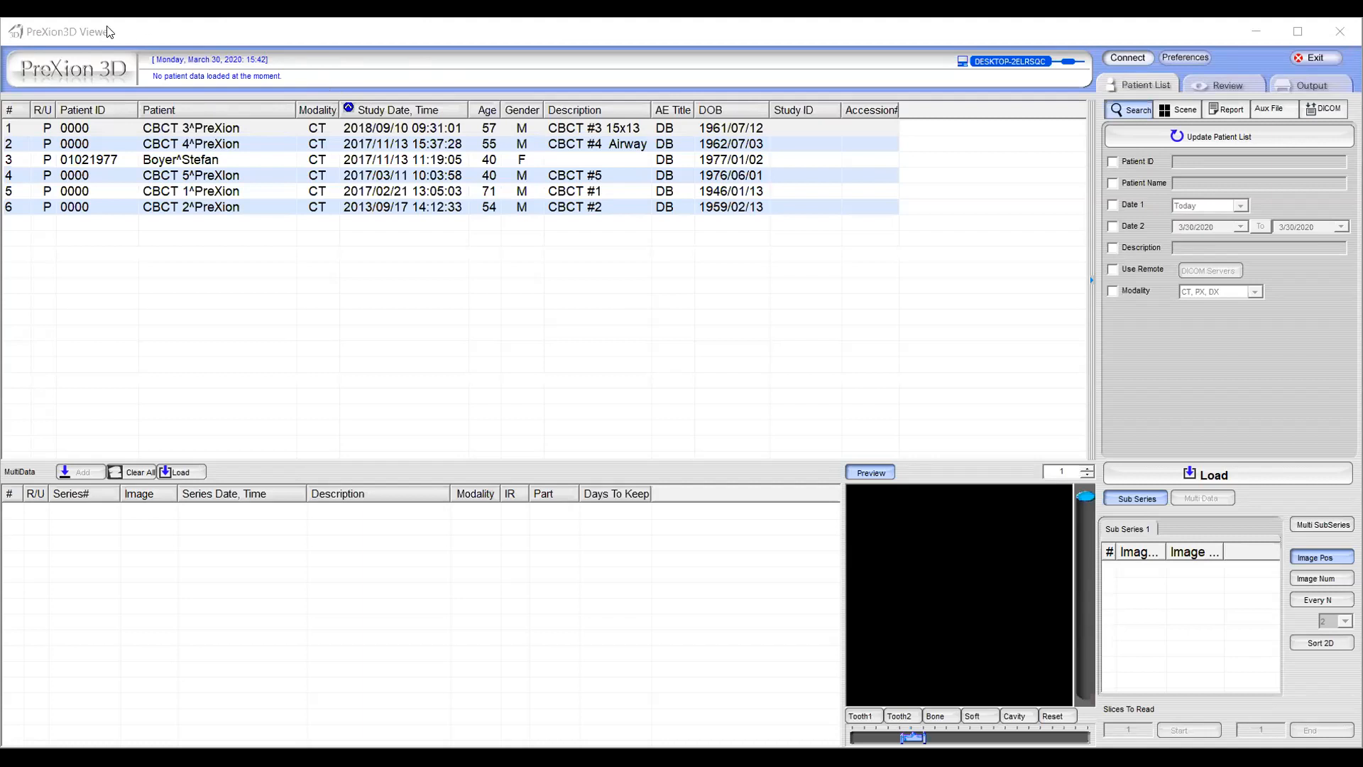
{"action": "mouse_move", "coordinate": [281, 74]}
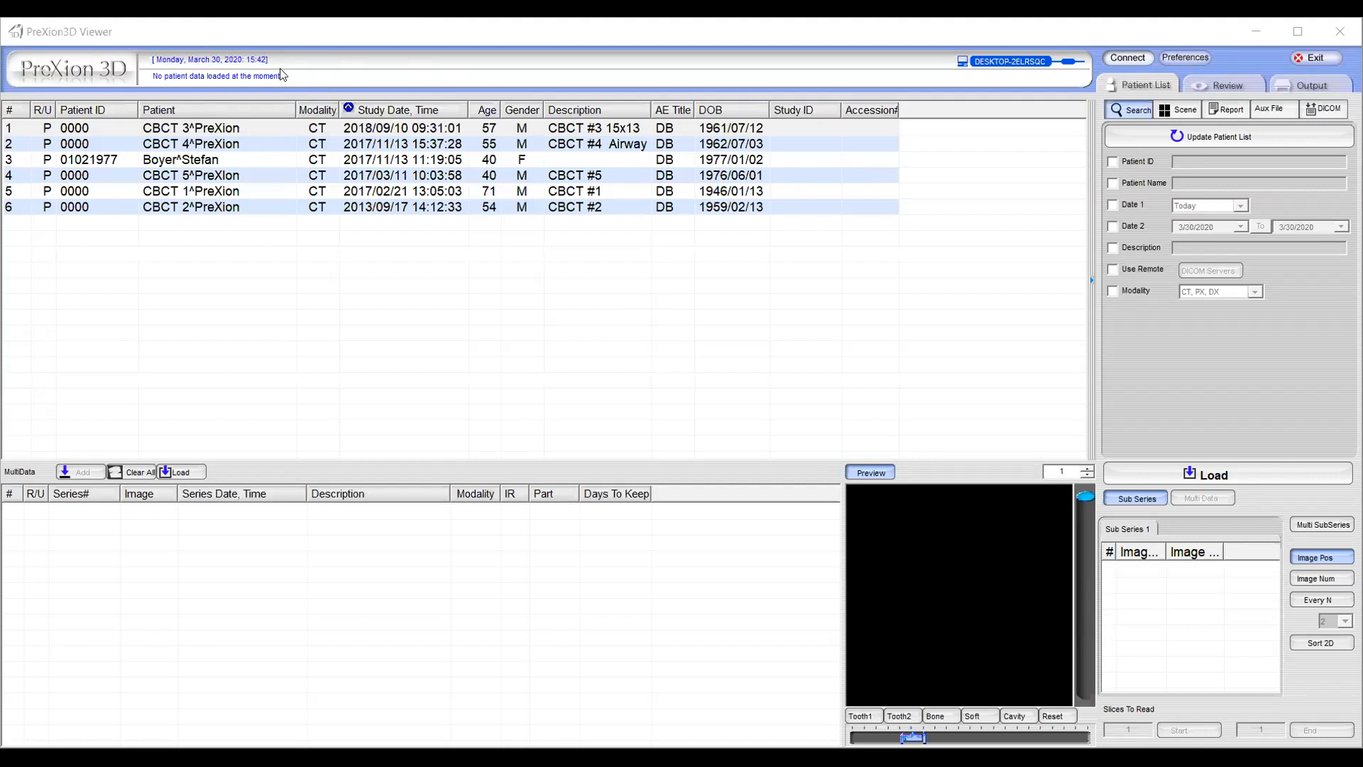
Step: Bring up the options menu for the 2018/09/10 CBCT study row
{"action": "right_click", "coordinate": [192, 128]}
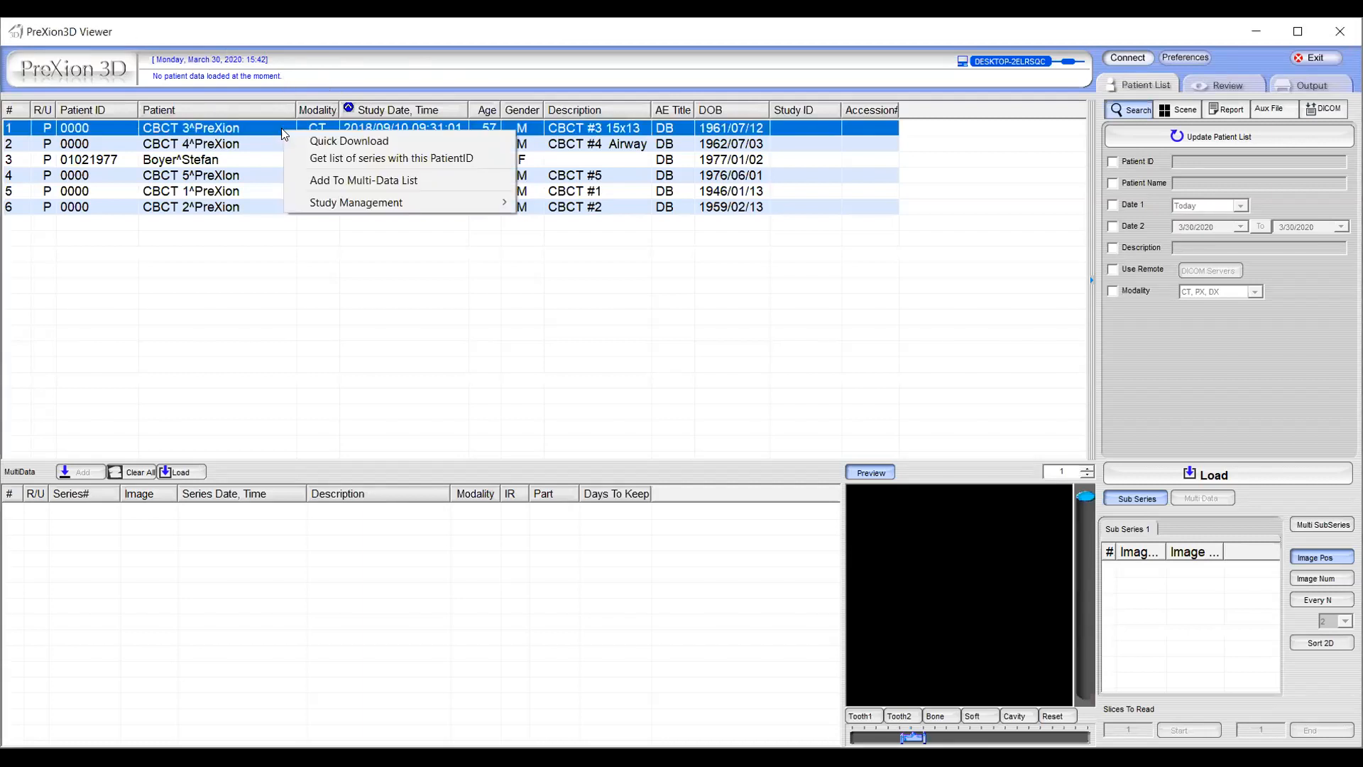
{"action": "mouse_move", "coordinate": [348, 141]}
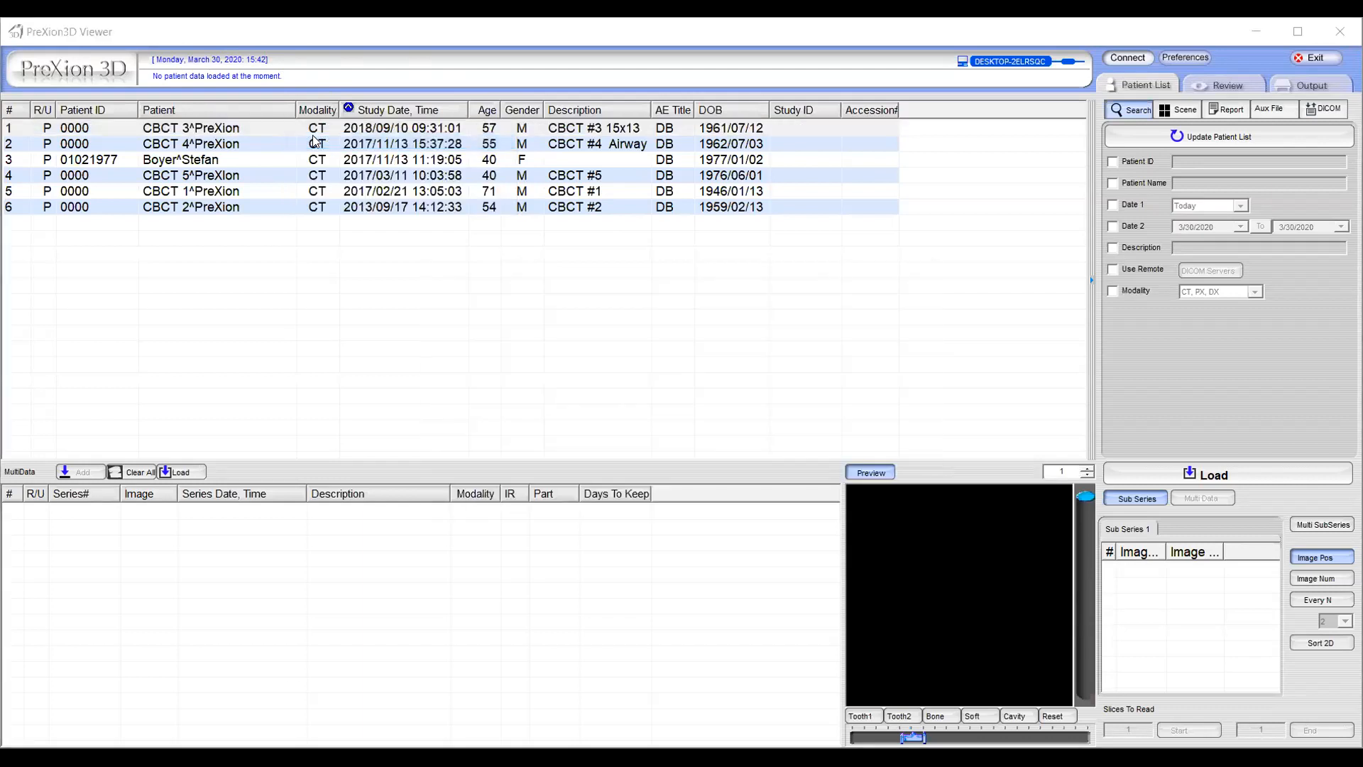
{"action": "mouse_move", "coordinate": [434, 582]}
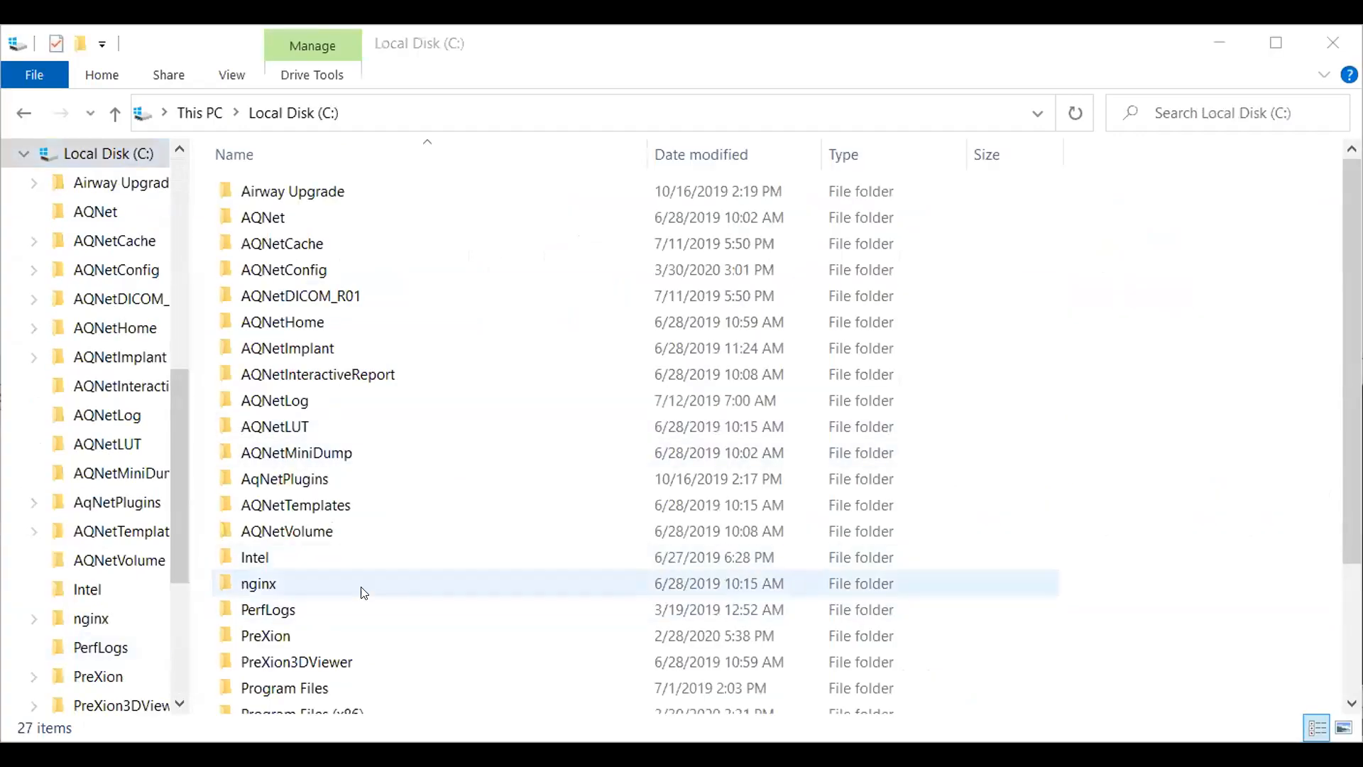
Step: Enter the PreXion3DViewer folder on C: and bring up actions for its QuickExport folder
{"action": "left_click", "coordinate": [296, 661]}
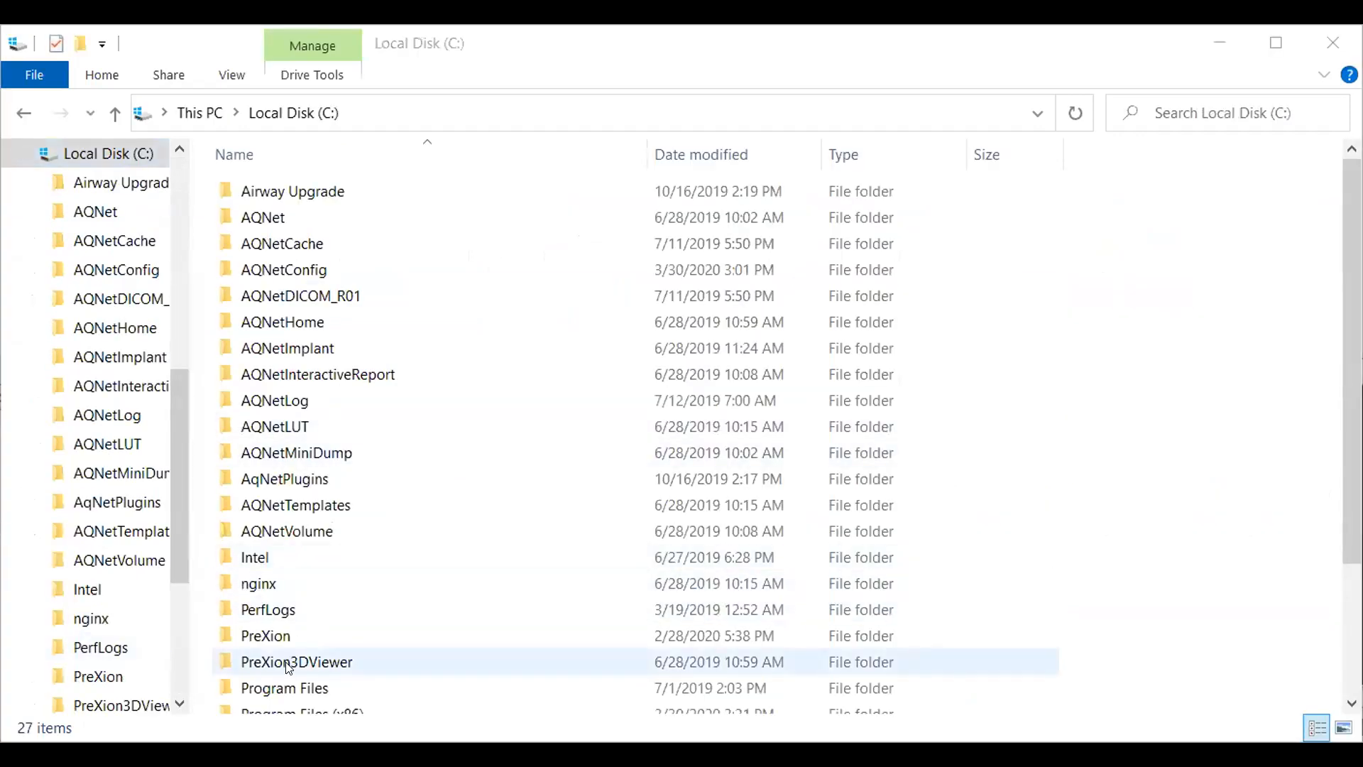
{"action": "double_click", "coordinate": [296, 661]}
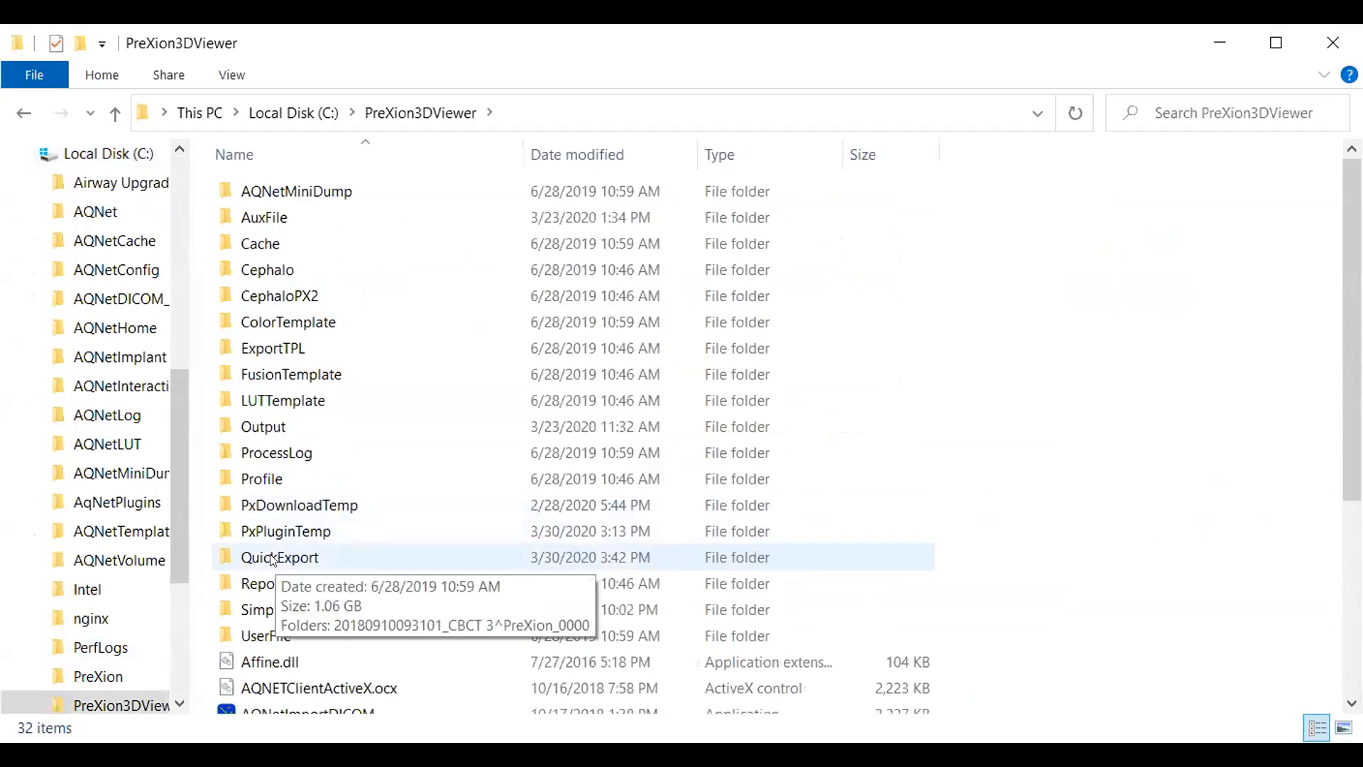
{"action": "left_click", "coordinate": [279, 556]}
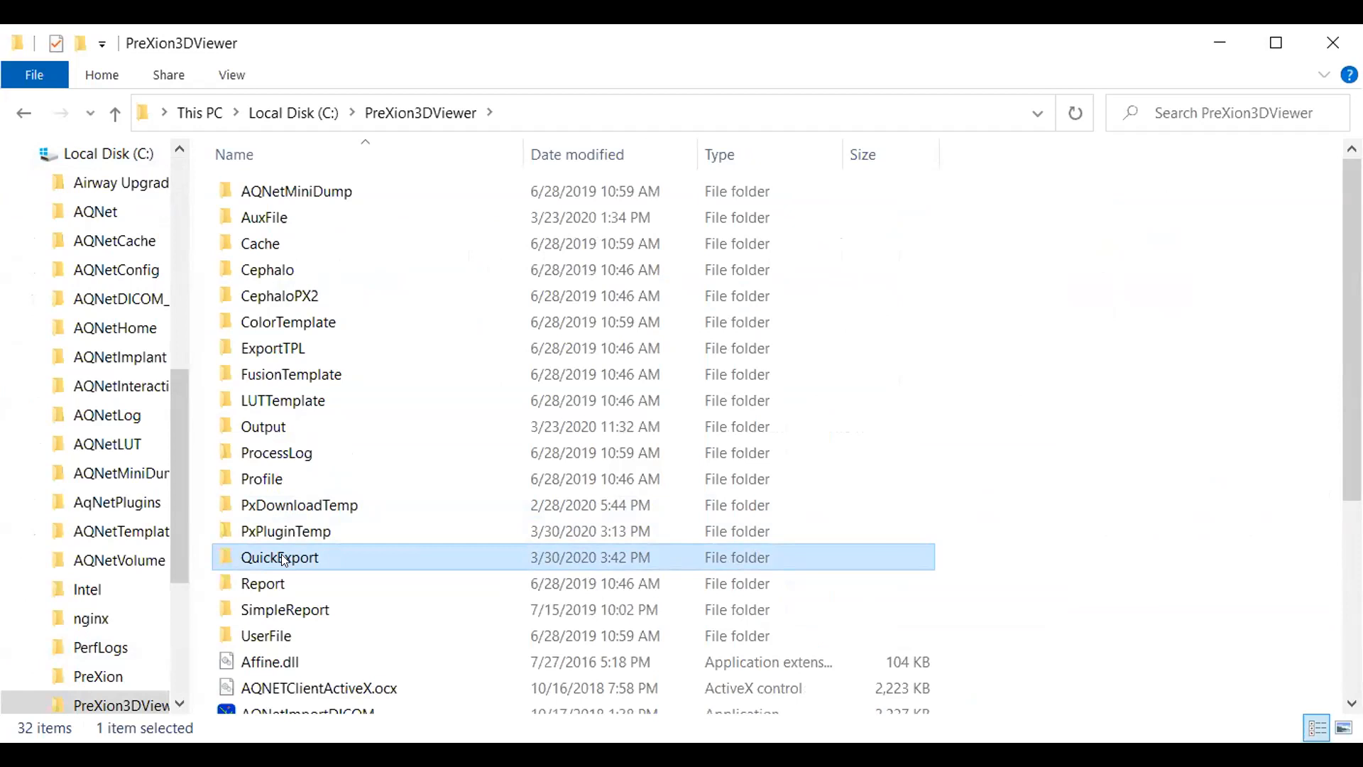
{"action": "right_click", "coordinate": [280, 557]}
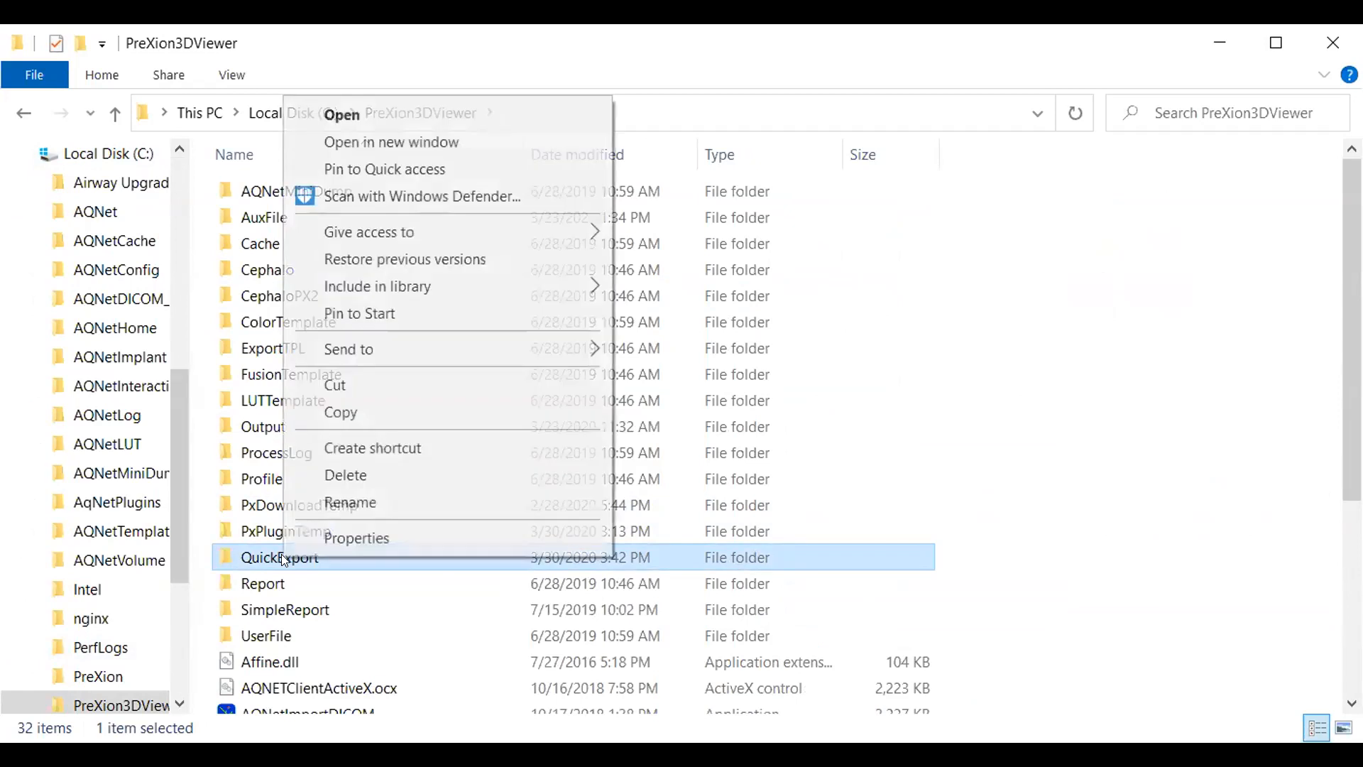
{"action": "mouse_move", "coordinate": [348, 350]}
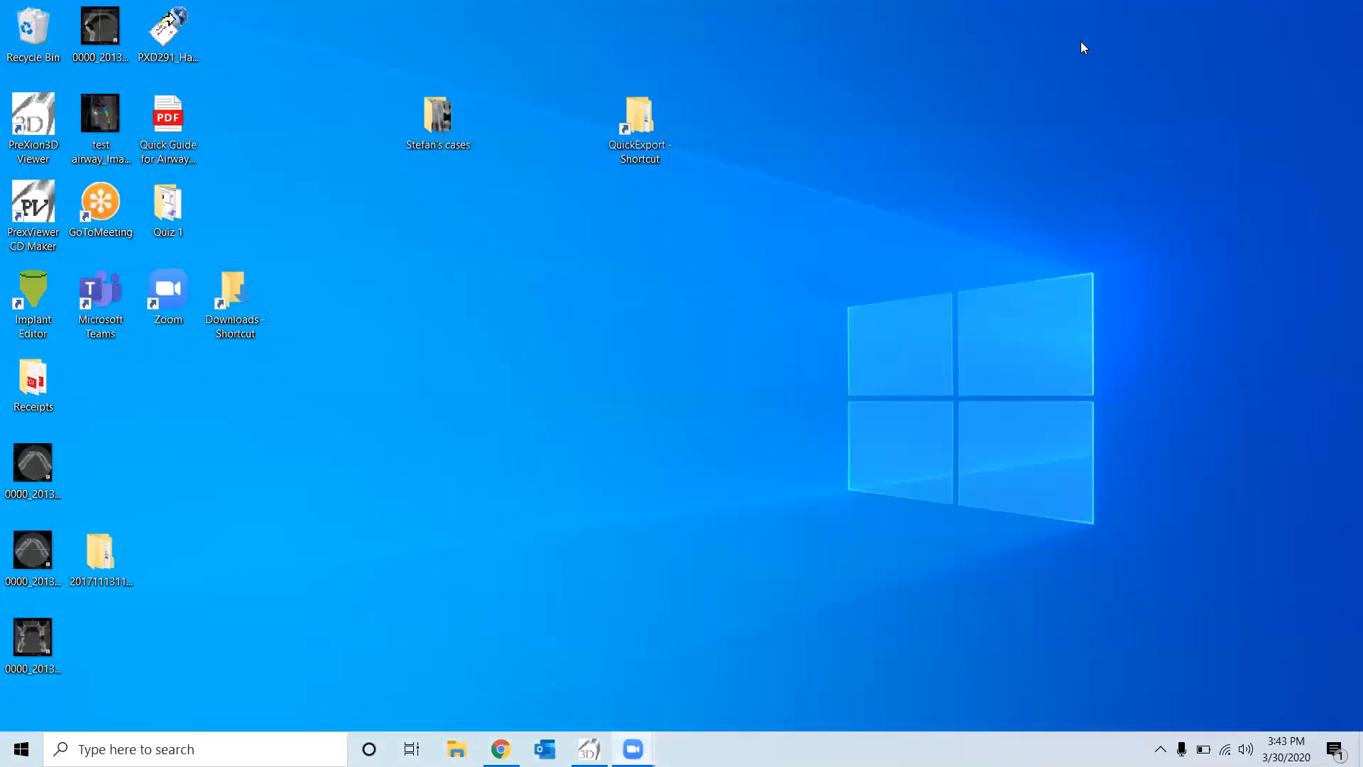
Step: Launch QuickExport from its desktop shortcut and select the exported 2018 CBCT study folder
{"action": "left_click", "coordinate": [640, 122]}
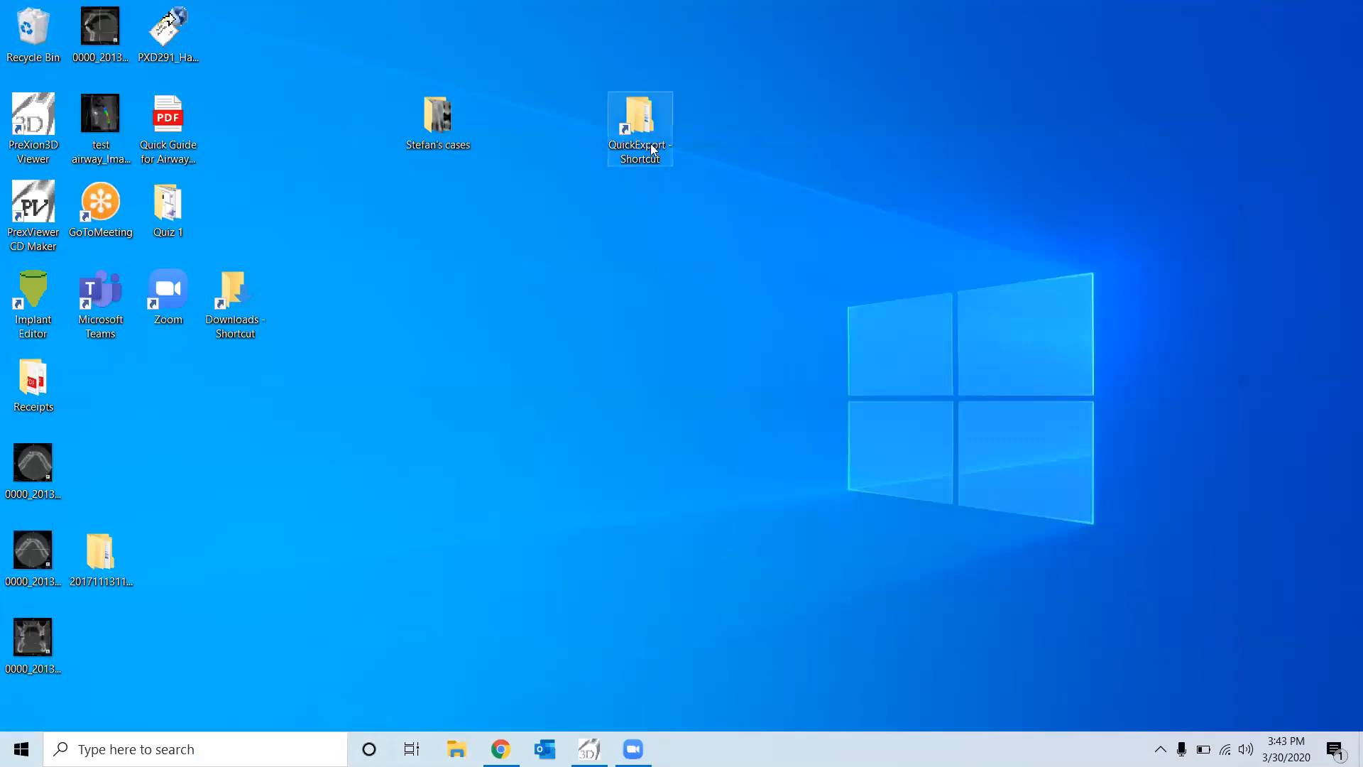
{"action": "double_click", "coordinate": [639, 128]}
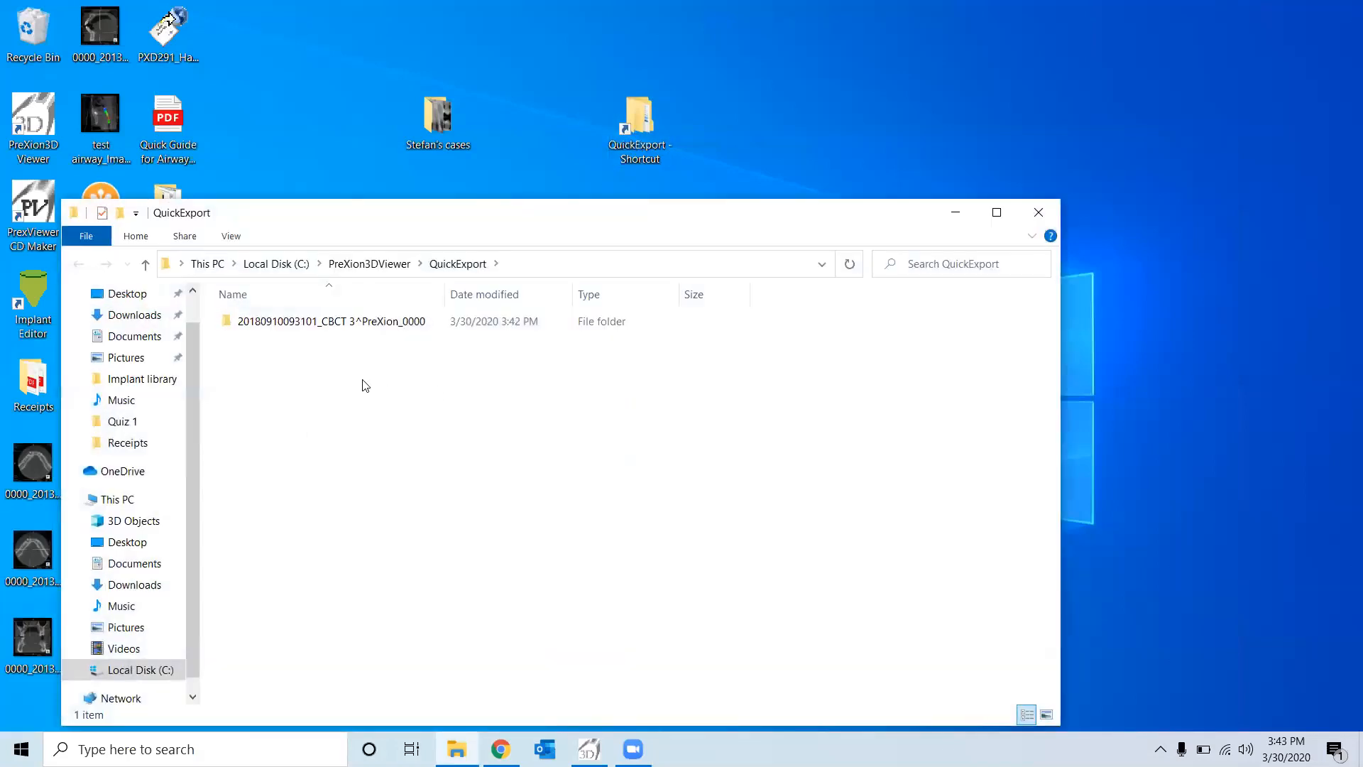
{"action": "mouse_move", "coordinate": [401, 346]}
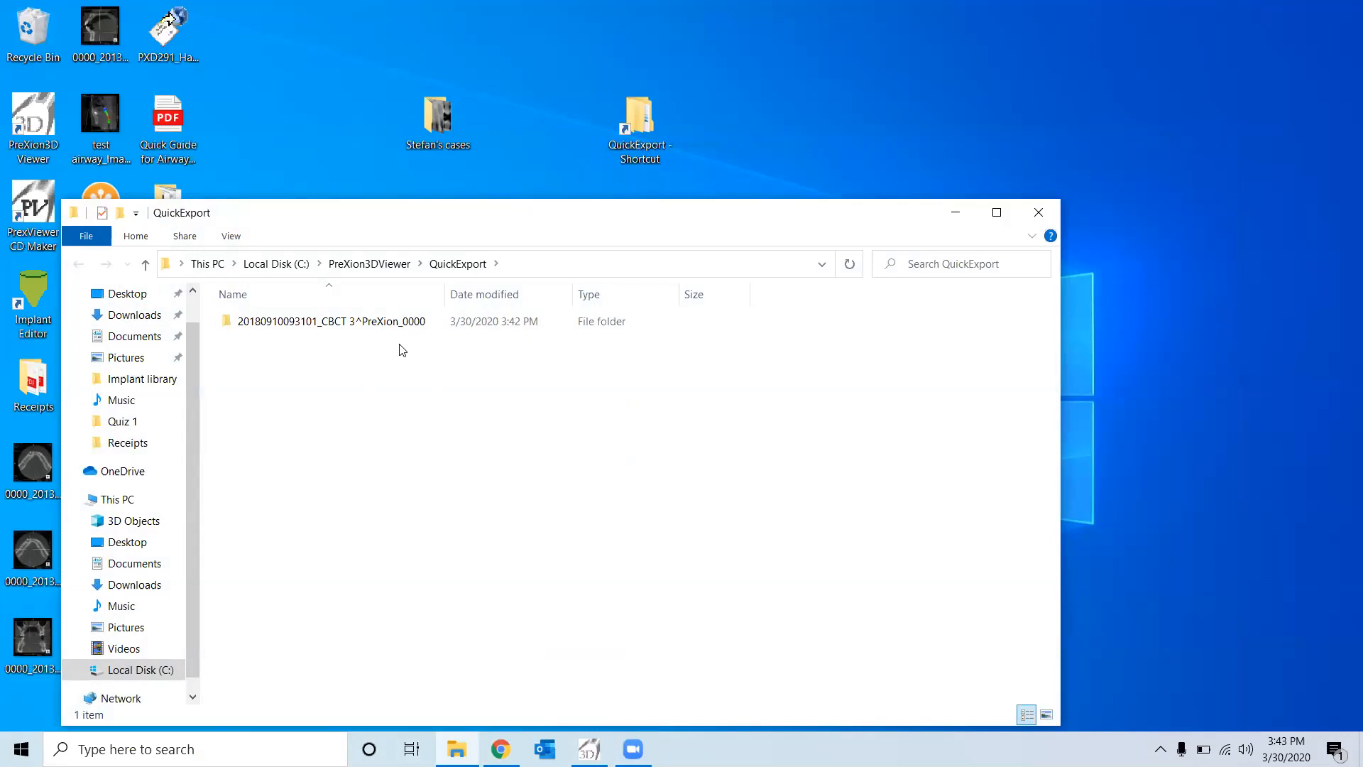
{"action": "mouse_move", "coordinate": [785, 301]}
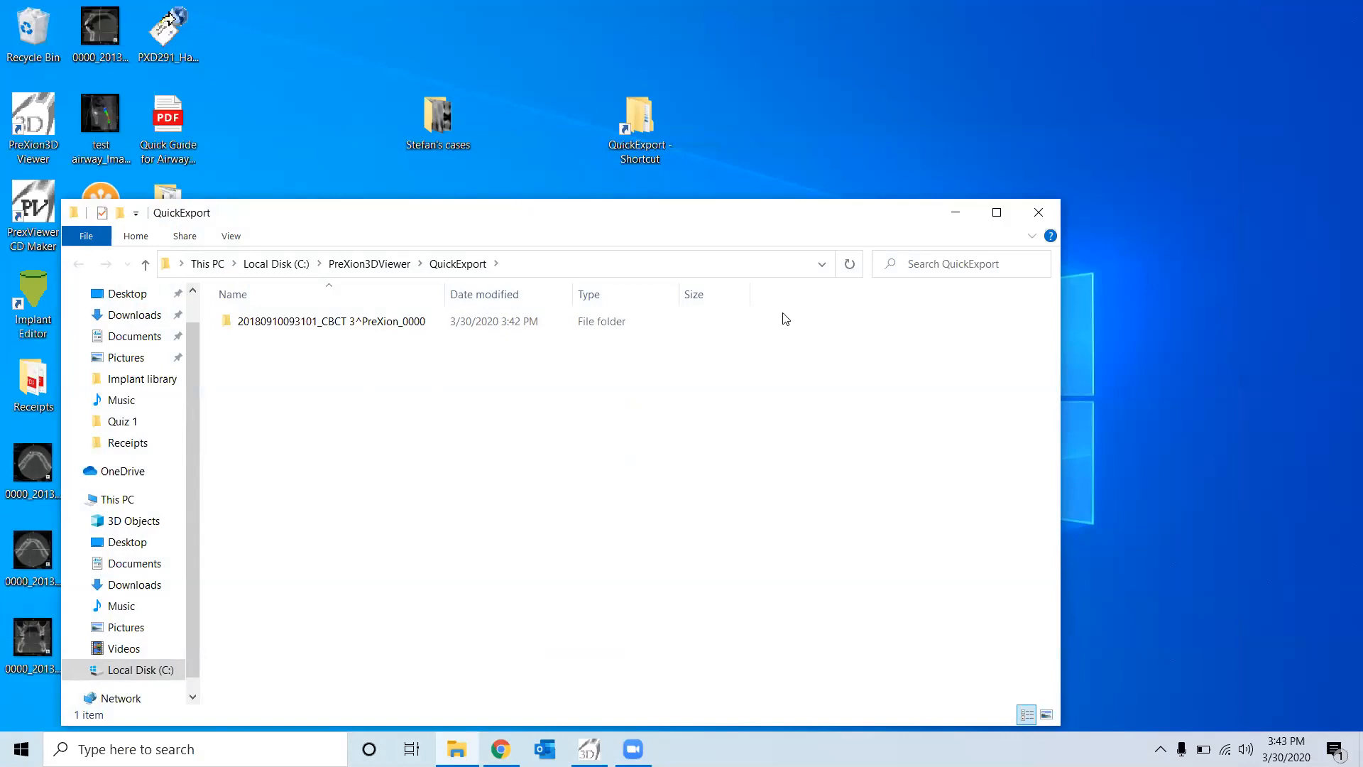
{"action": "left_click", "coordinate": [332, 320]}
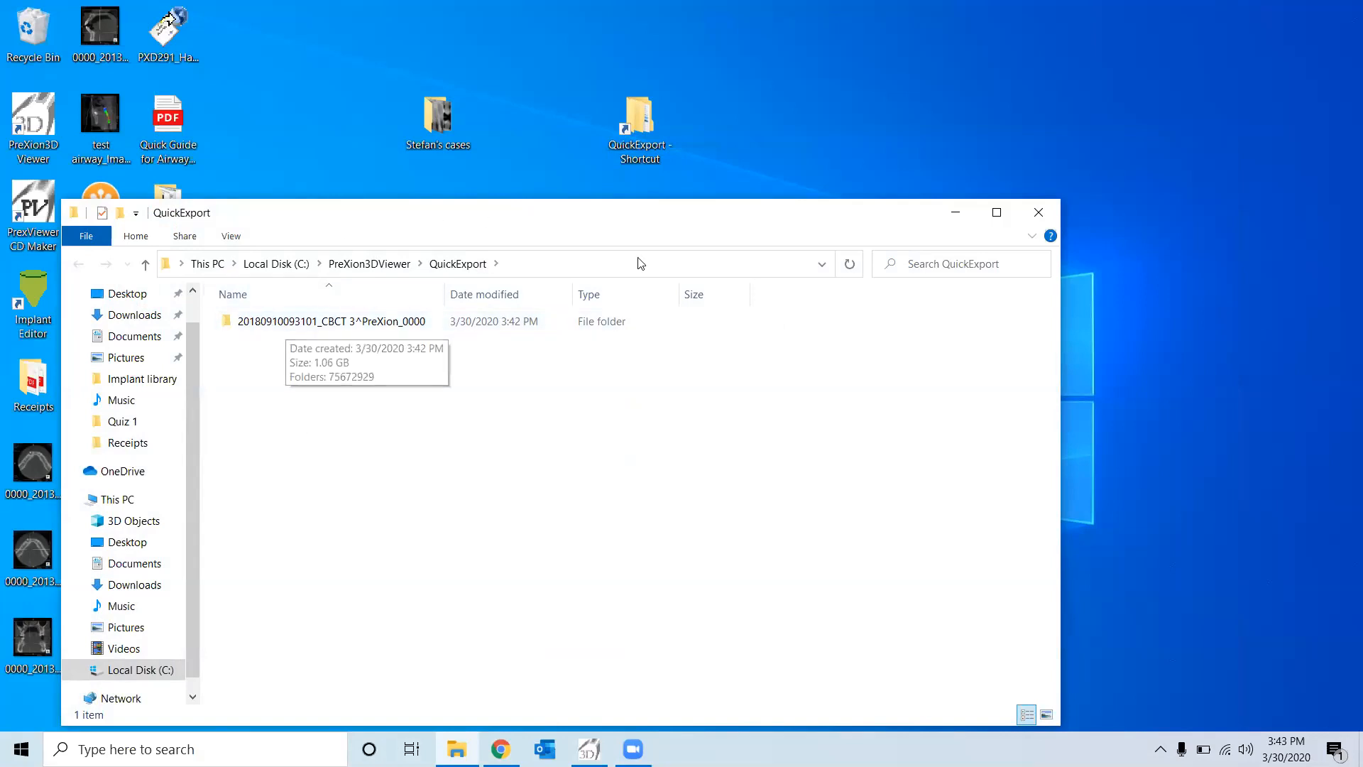
{"action": "mouse_move", "coordinate": [272, 392]}
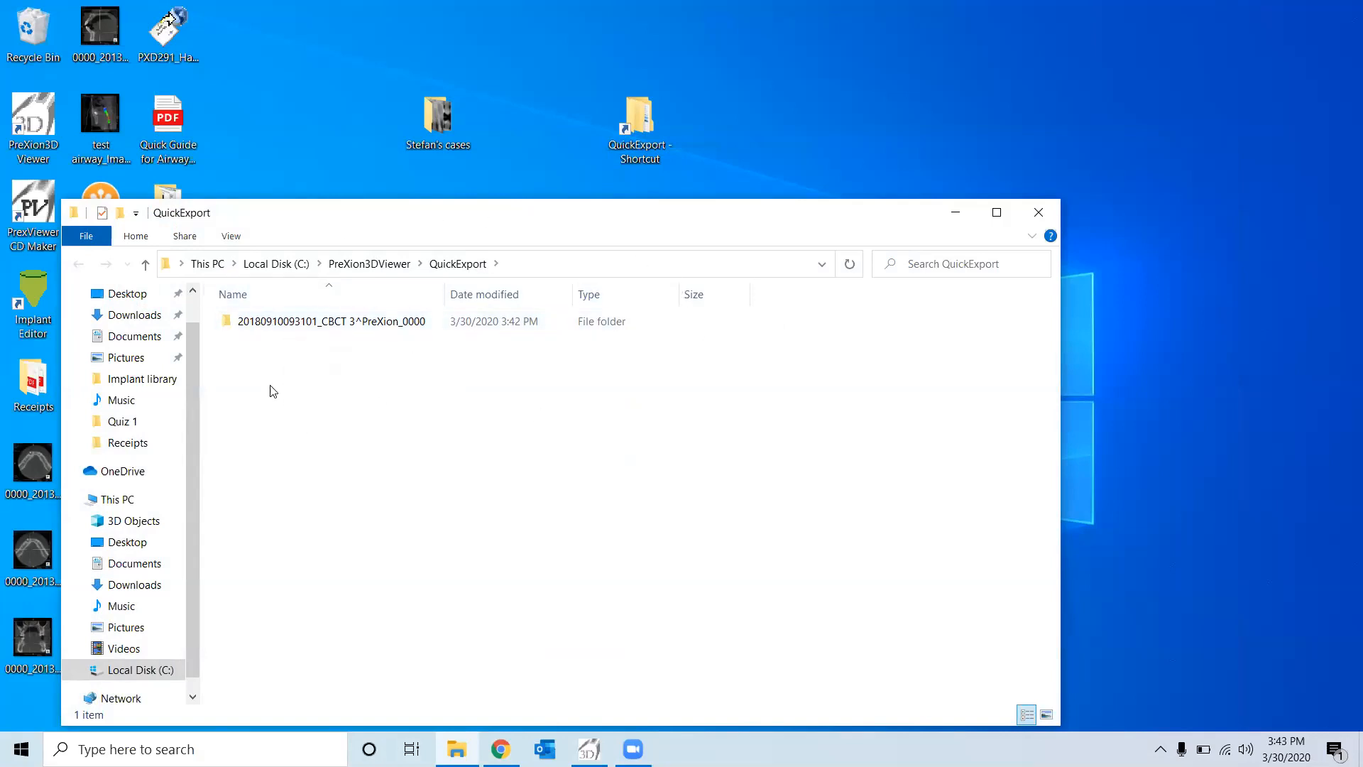
Step: Select the exported 2018 CBCT study folder and bring up its Delete action
{"action": "left_click", "coordinate": [333, 321]}
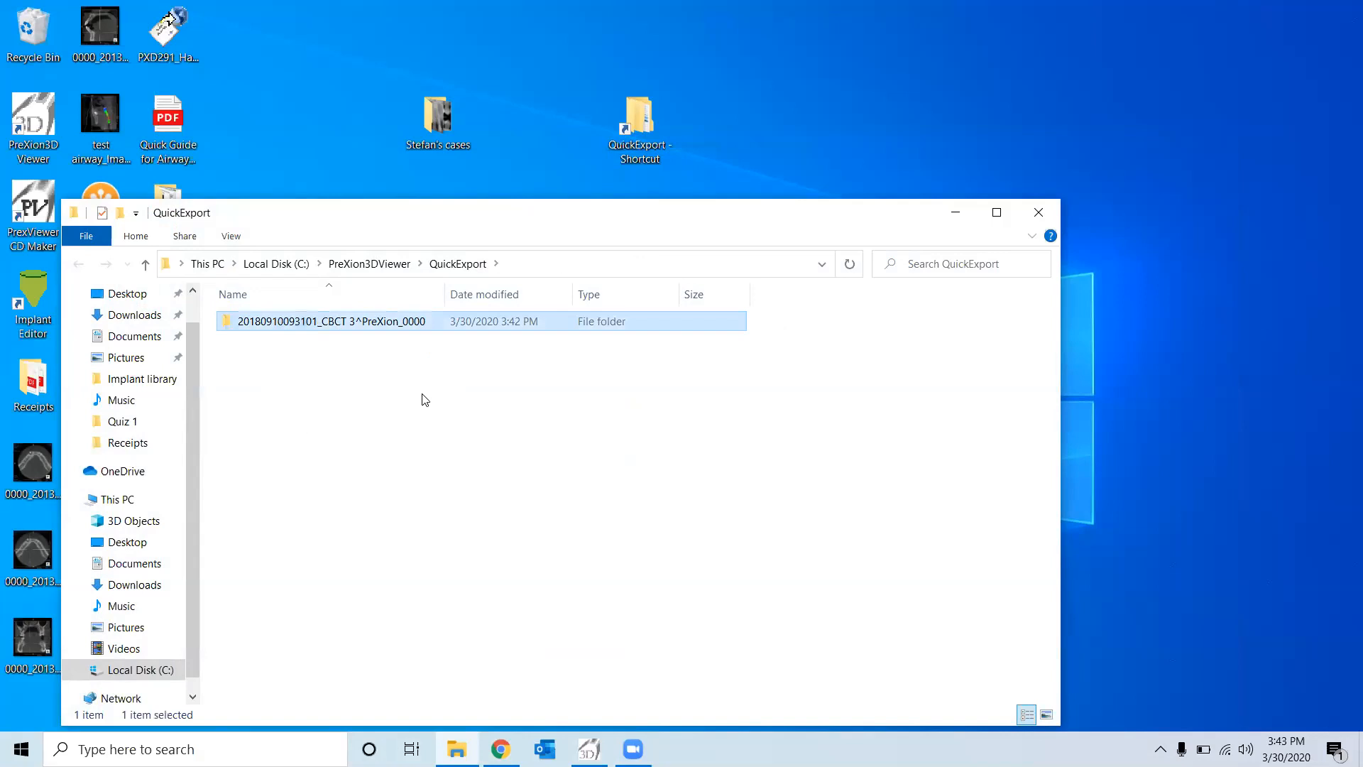
{"action": "mouse_move", "coordinate": [331, 321]}
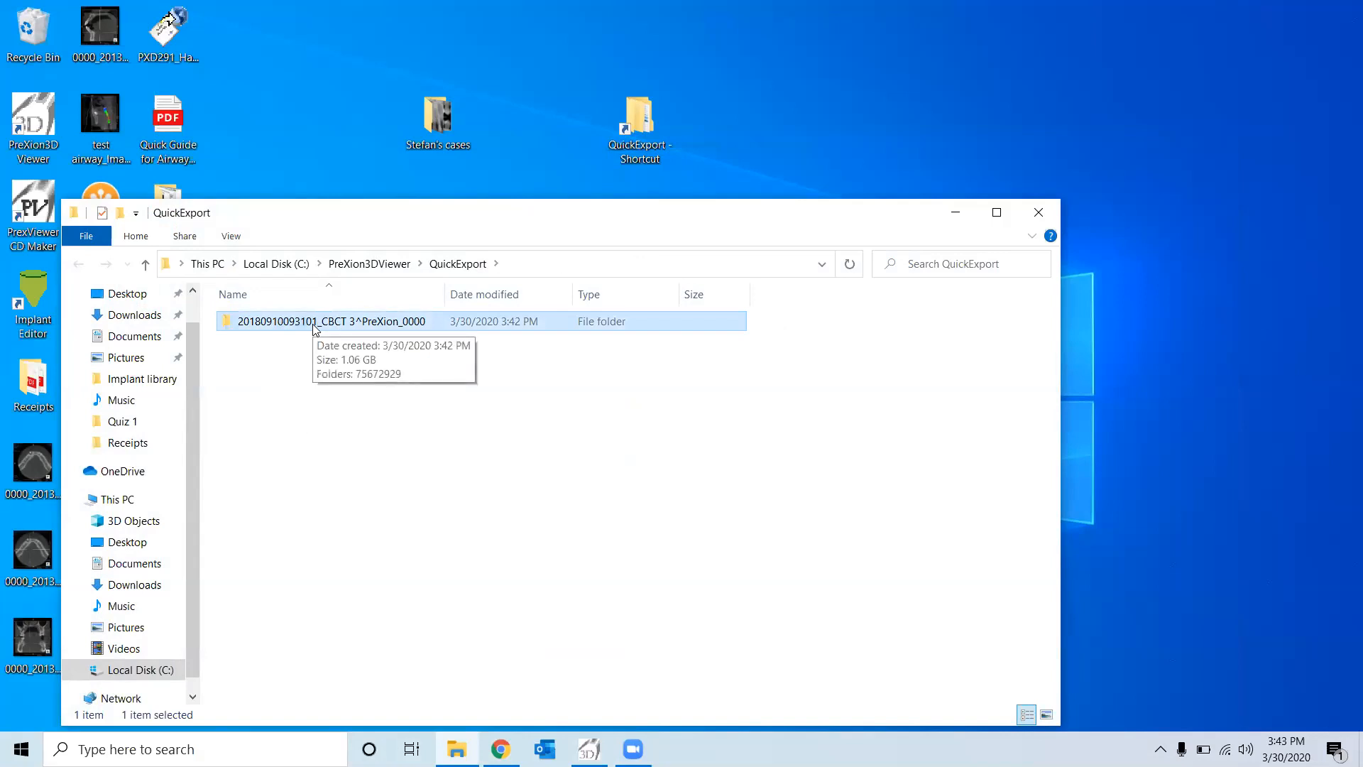
{"action": "right_click", "coordinate": [328, 321]}
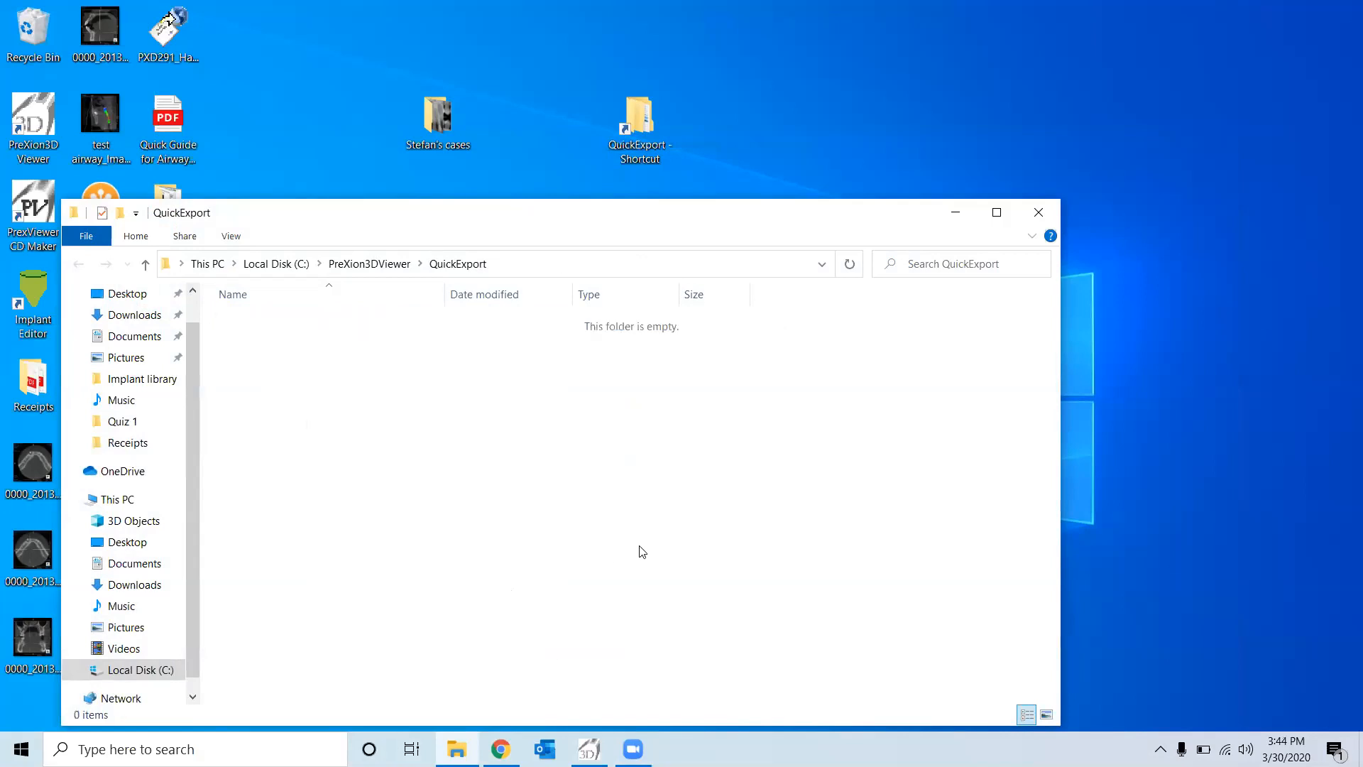
{"action": "mouse_move", "coordinate": [702, 314]}
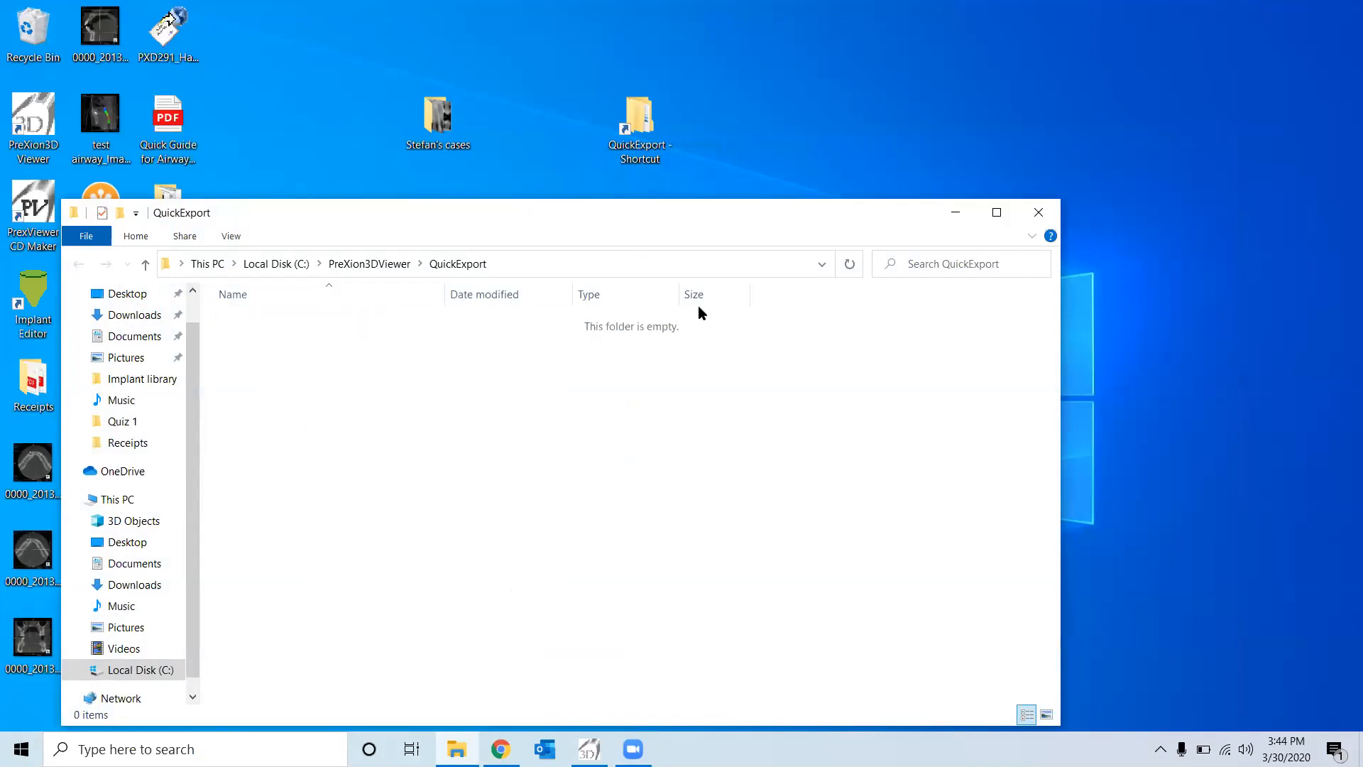
{"action": "mouse_move", "coordinate": [703, 84]}
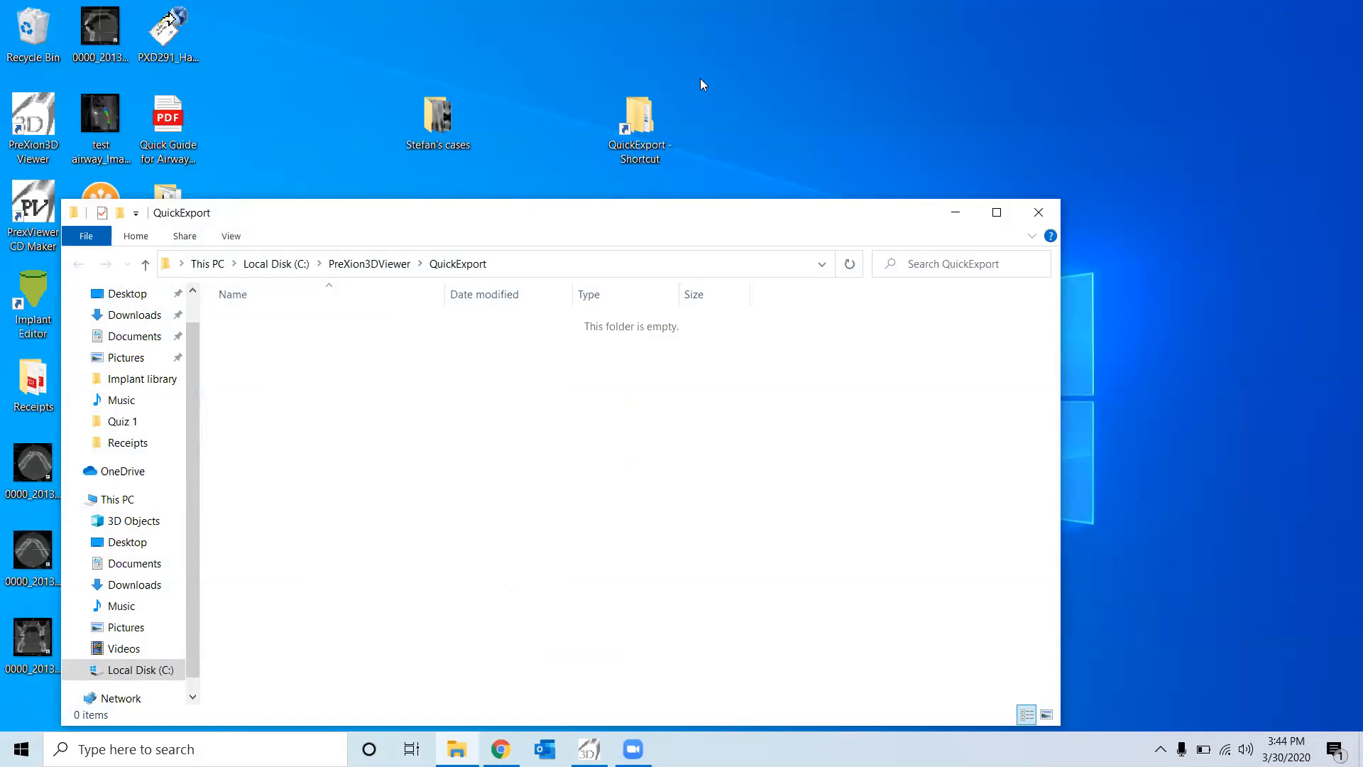